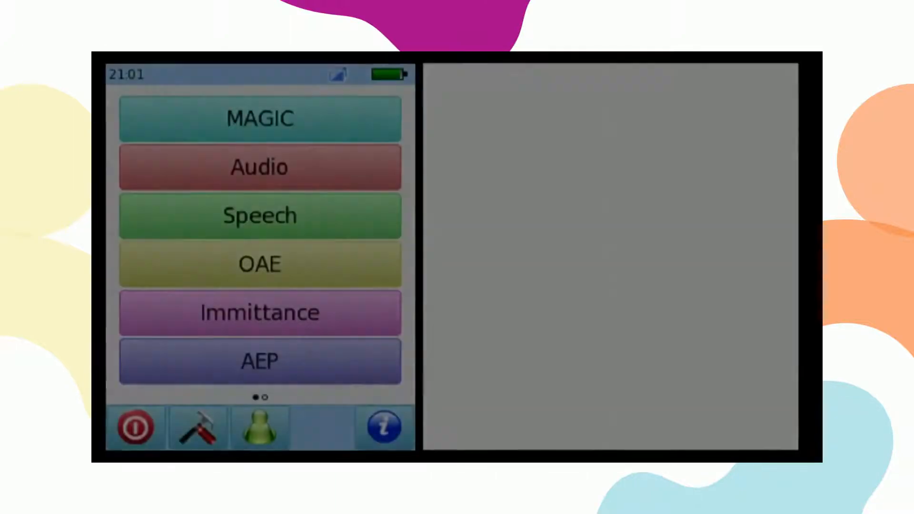
- Enter the AEP module from the main menu, landing on the QuickABR level settings
left_click(259, 360)
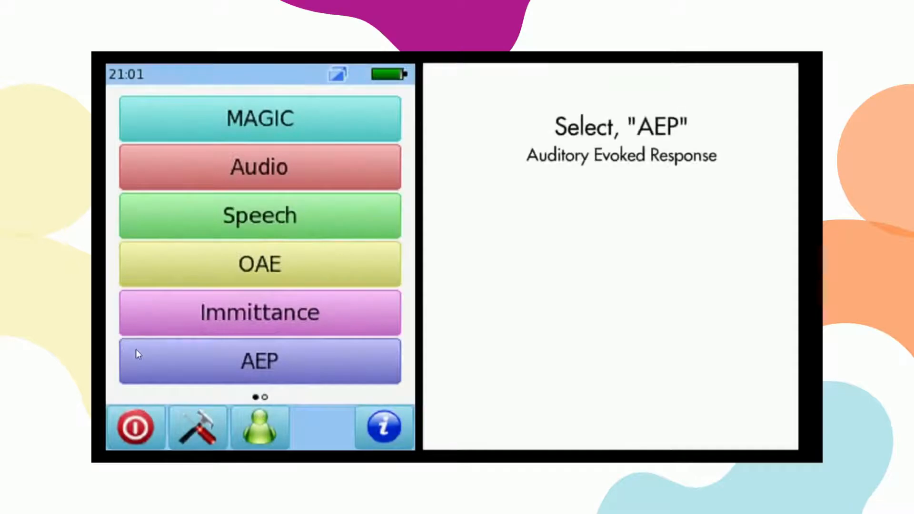
left_click(259, 361)
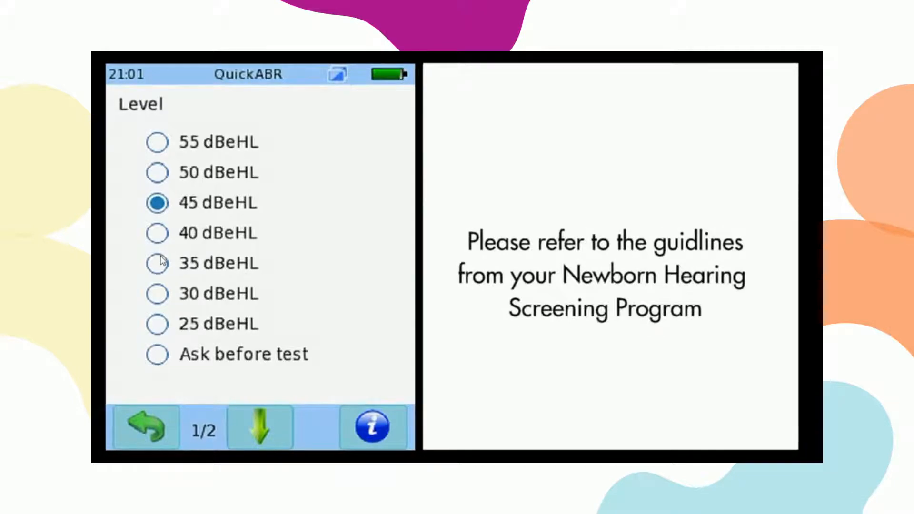
- Choose 35 dBeHL as the QuickABR screening level on settings page 1
left_click(157, 263)
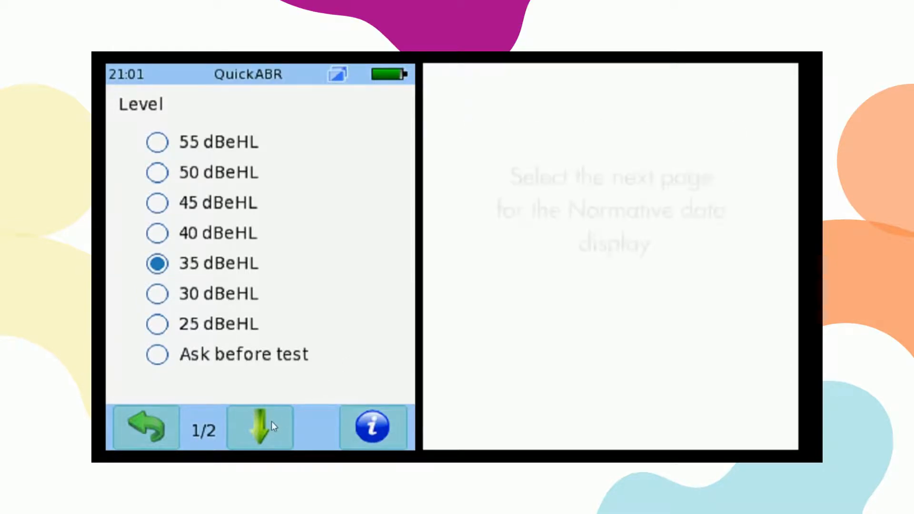
- Advance to settings page 2/2 showing Newborn as the normative latency age group
left_click(259, 427)
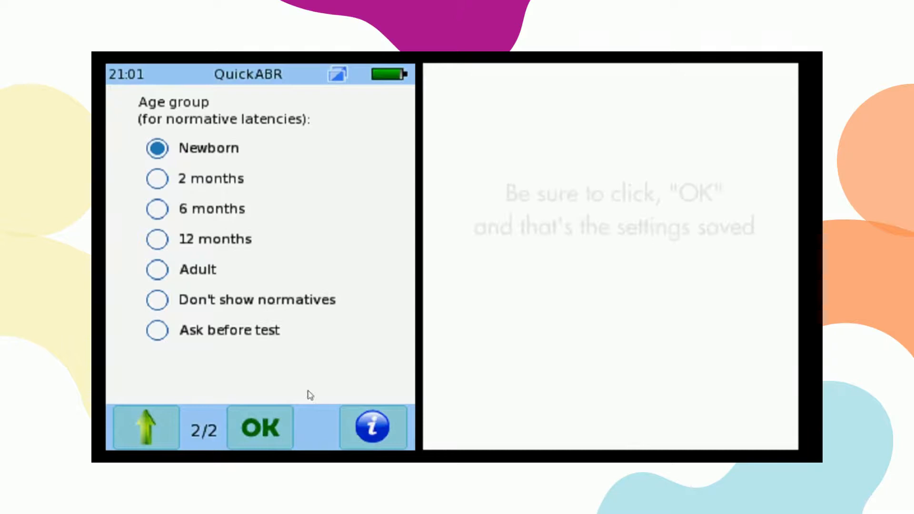